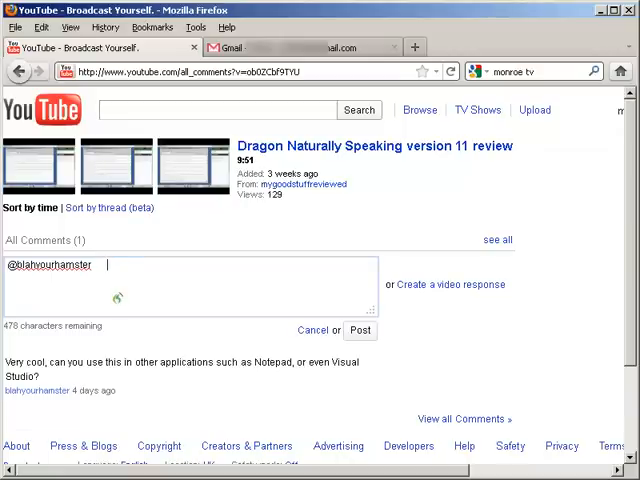
Step: Dictate the reply: yes, Dragon NaturallySpeaking can dictate into other text boxes, as here
type("yes,")
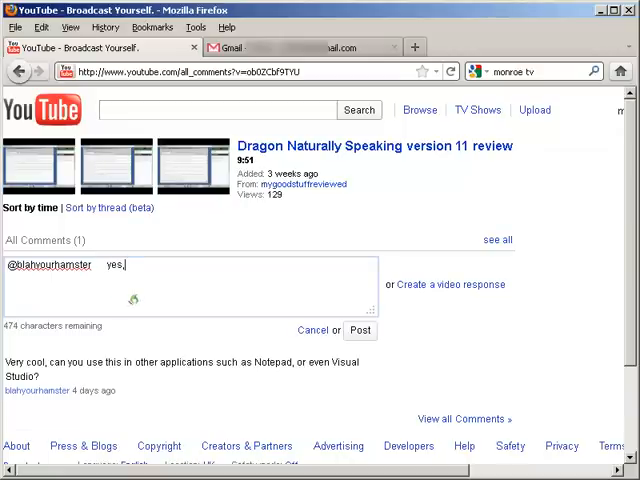
type("you can use Dragon NaturallySpeaking")
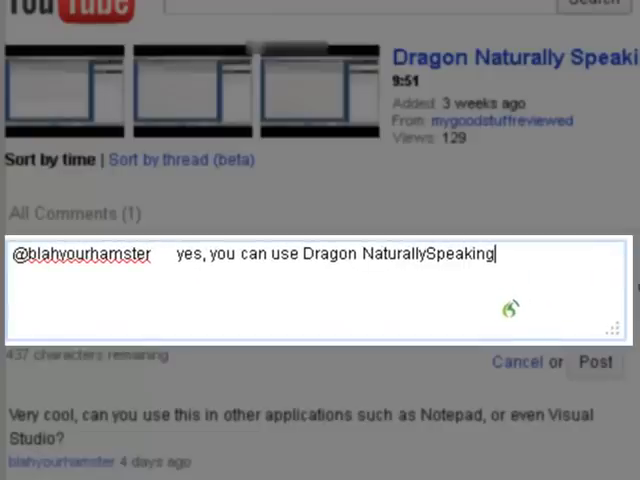
type("the dictate")
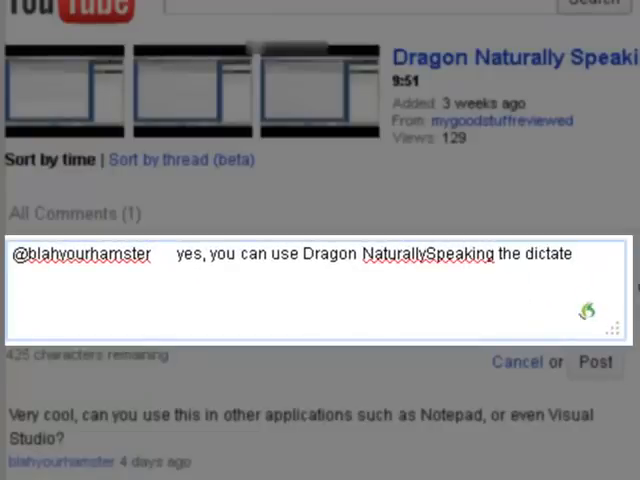
type("into other text boxes, as I am doing here")
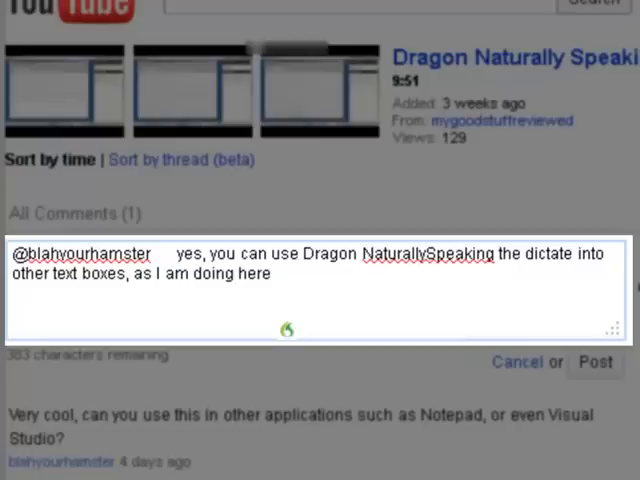
type(".")
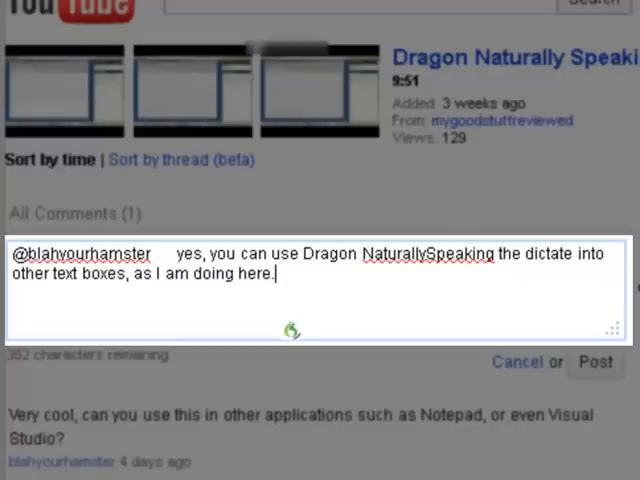
Step: Dictate that a video is being recorded and uploaded soon, then switching to Notepad to show it
type("I am r")
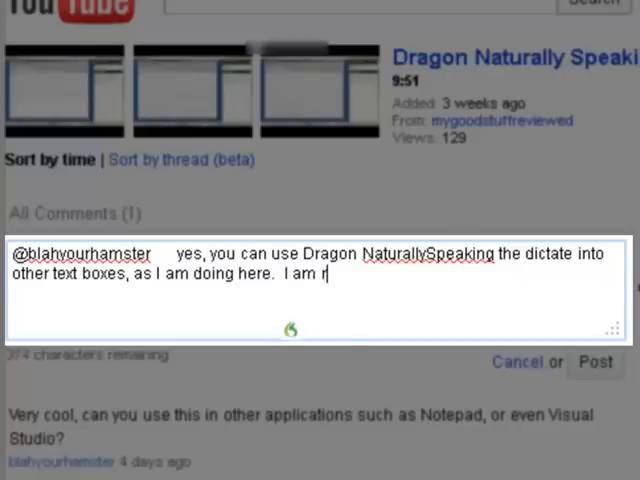
type("ecording a video while I am doing this and I will upload the video in a few moments so that you can see this in use.")
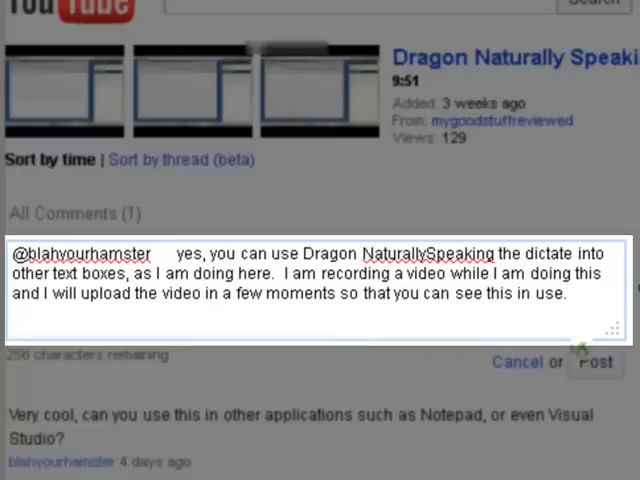
type("Let me now switch to notepad")
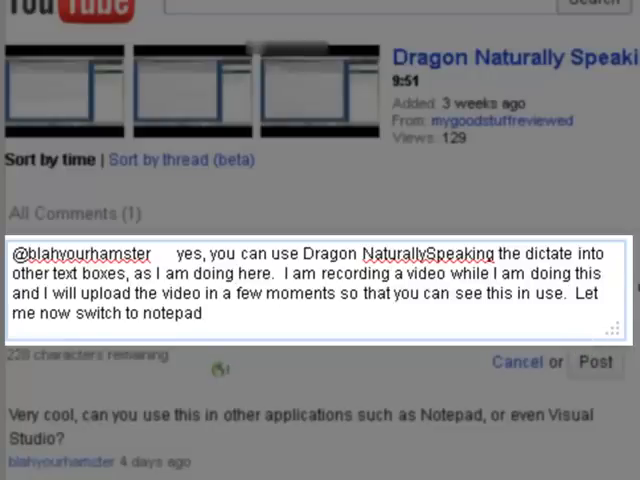
type("so that you can see that being used")
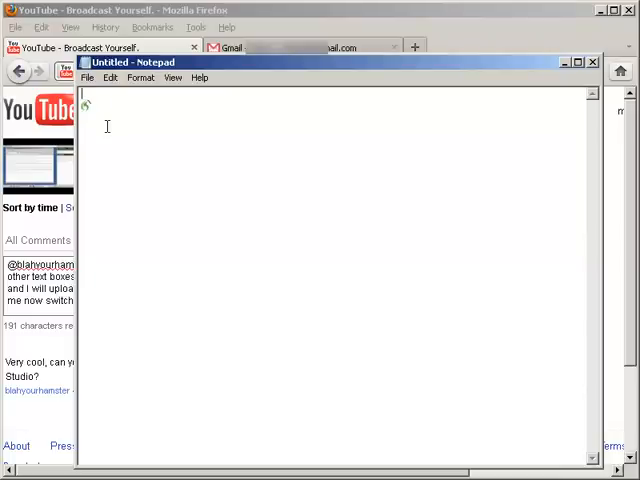
Step: Dictate that Notepad is selected, dictation works as easily as in Dragon pad, even for e-mails
type("I have now selected notepad.")
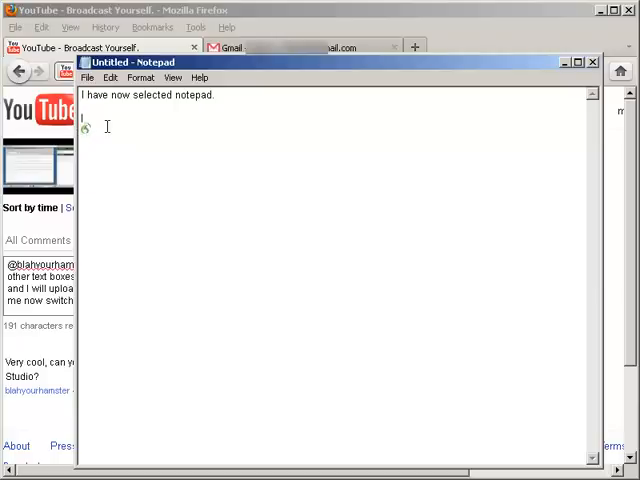
type("As you can see I can dictate into notepad as easily as I can do in the Dragon special version, which is called")
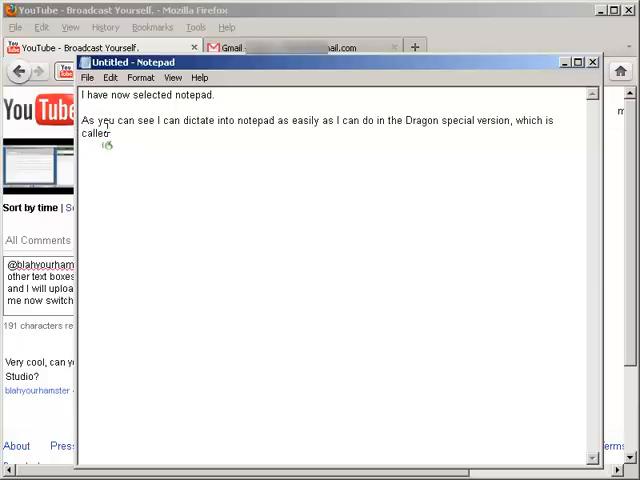
type("Dragon pad, I believe.")
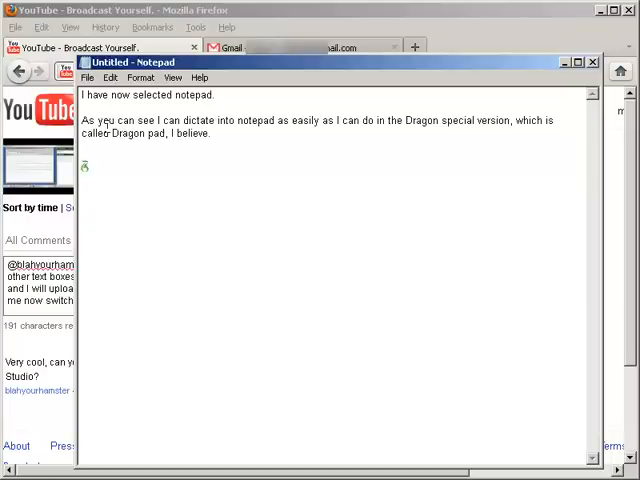
type("I can even use this to dictate my e-mails")
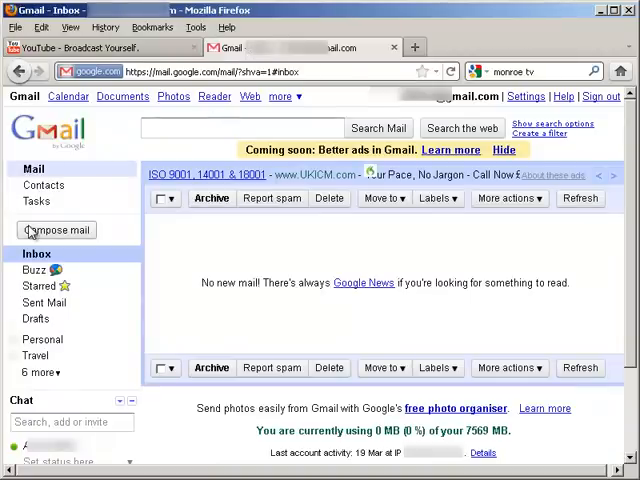
Step: Start a new message with Compose mail in Gmail
left_click(56, 230)
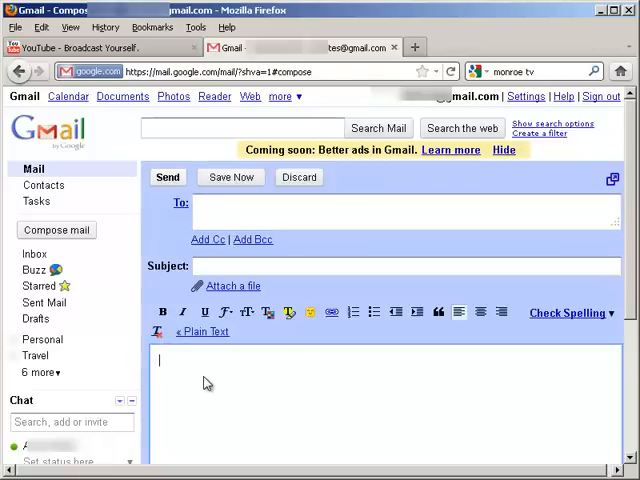
Step: Dictate that this is an example e-mail and dictation works perfectly in this window too
type("here is an example of an e-mail")
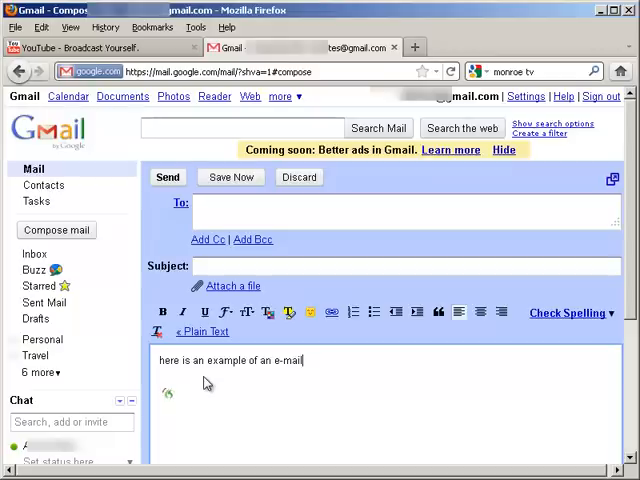
type("and as you can see the dictation works")
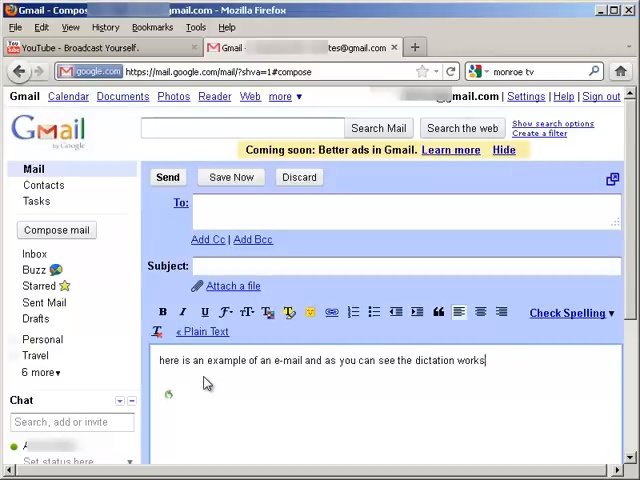
type("perfectly")
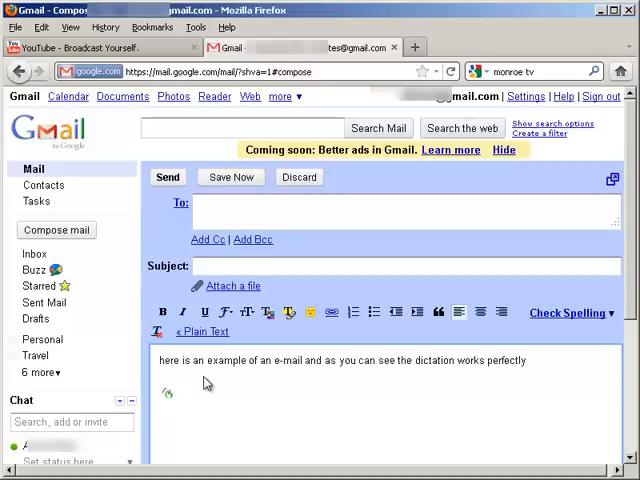
type("in this window as well.")
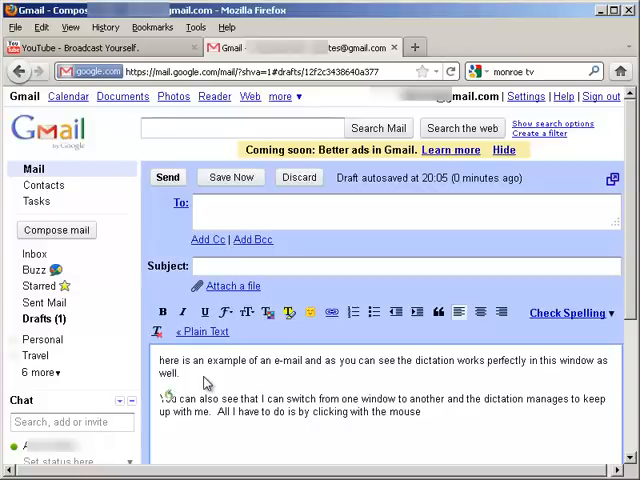
Step: Dictate that the window with the focus is where the dictated text will go
type("and then the window with the focus")
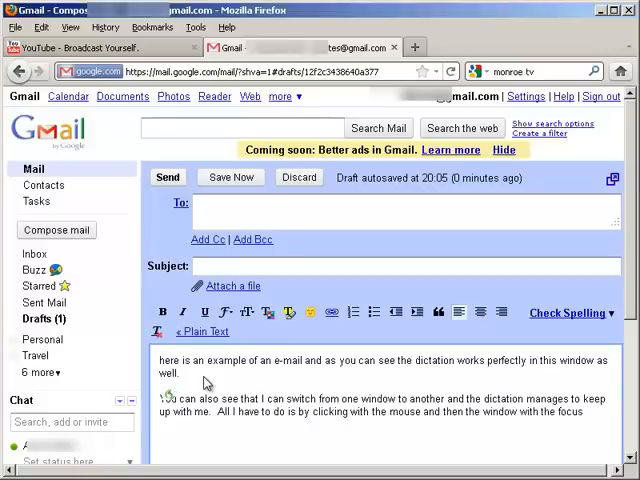
type("where my dictated text will go")
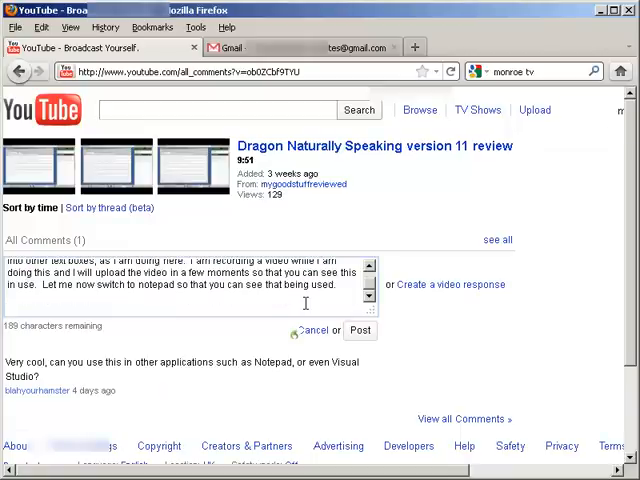
Step: Dictate hoping the new video is useful and promising a link once it is uploaded
type("I hope t")
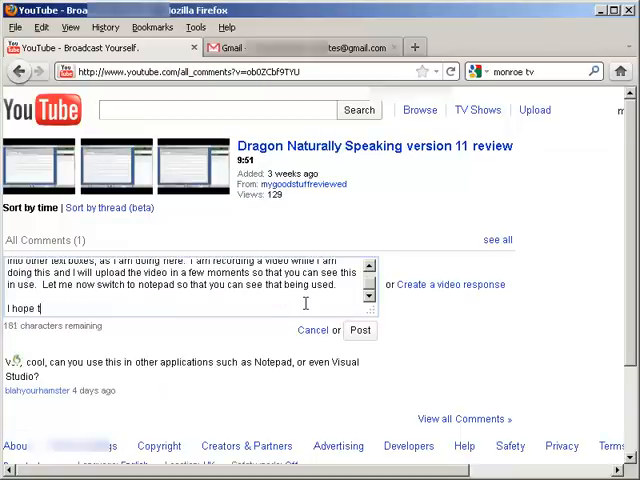
type("he new video")
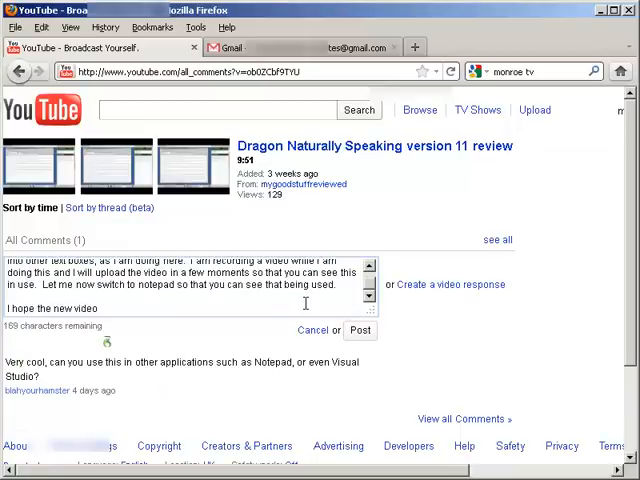
type("is useful for you and I will put a link to that")
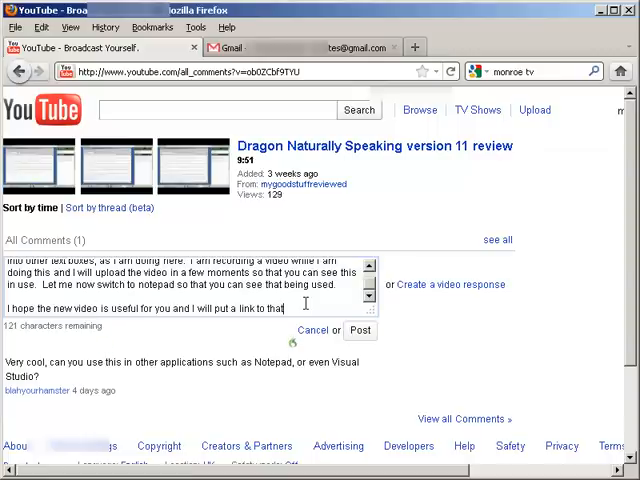
type("as soon as I have uploaded it")
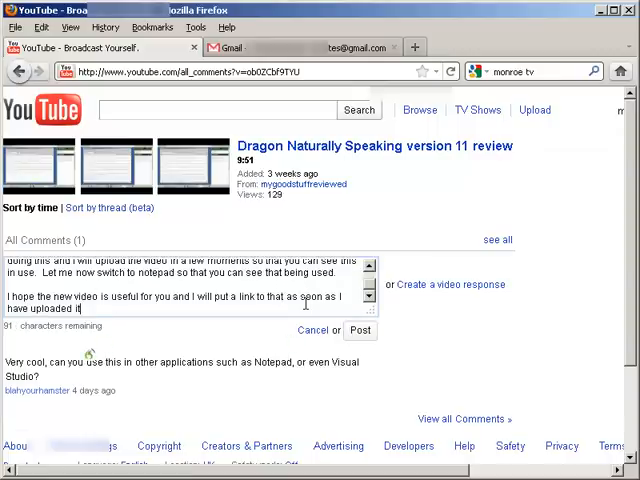